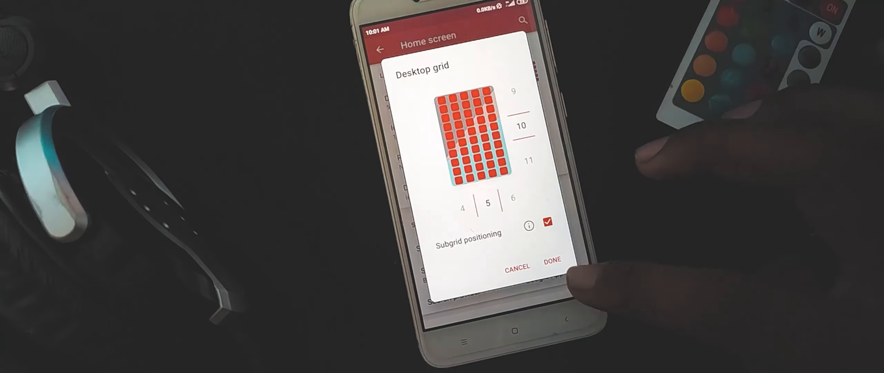
Step: Confirm the 10x5 subgrid desktop layout, then set wallpaper scrolling and advanced home toggles
click(551, 261)
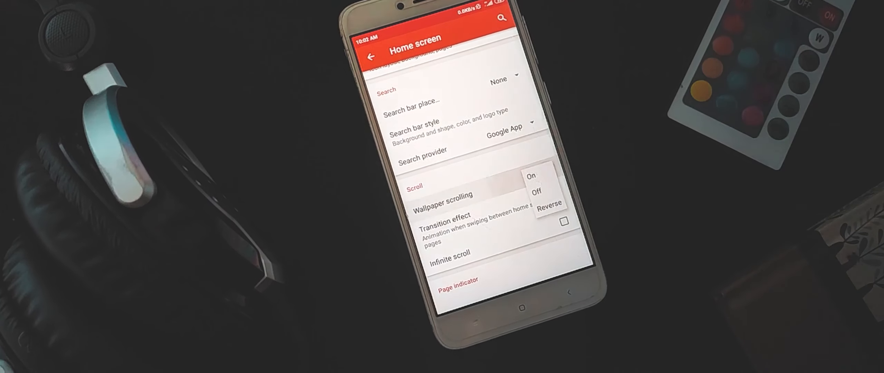
click(536, 191)
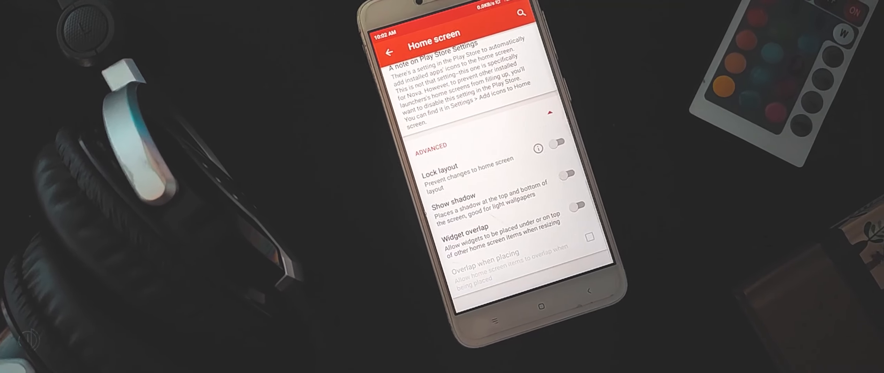
click(575, 207)
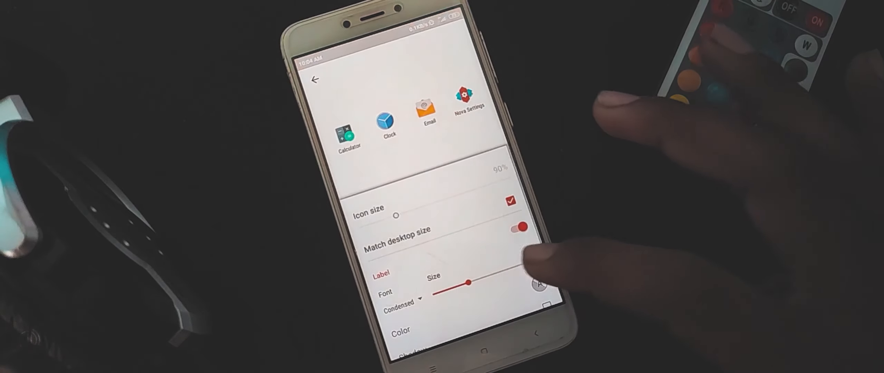
Step: Give the app drawer a Material tab bar on top and confirm its opening animation
click(511, 200)
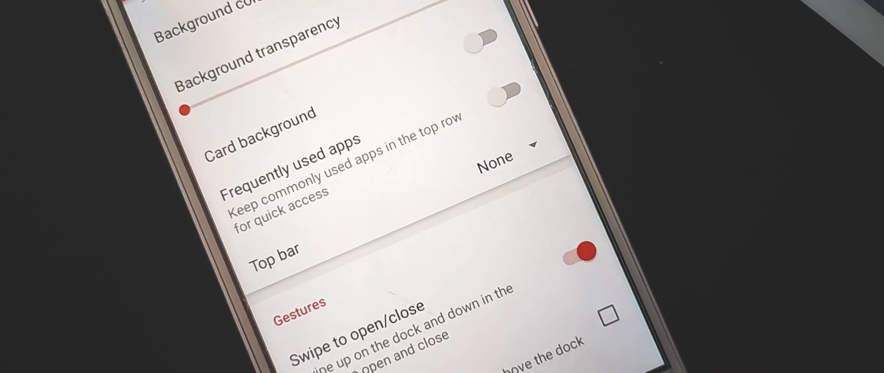
click(495, 157)
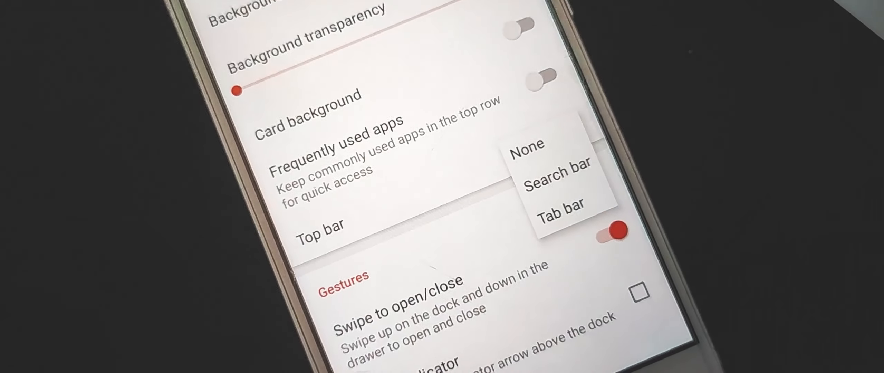
click(561, 205)
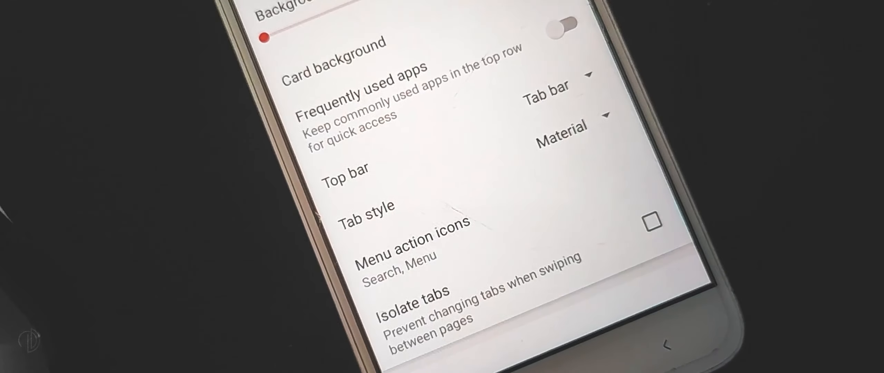
scroll(down, 3)
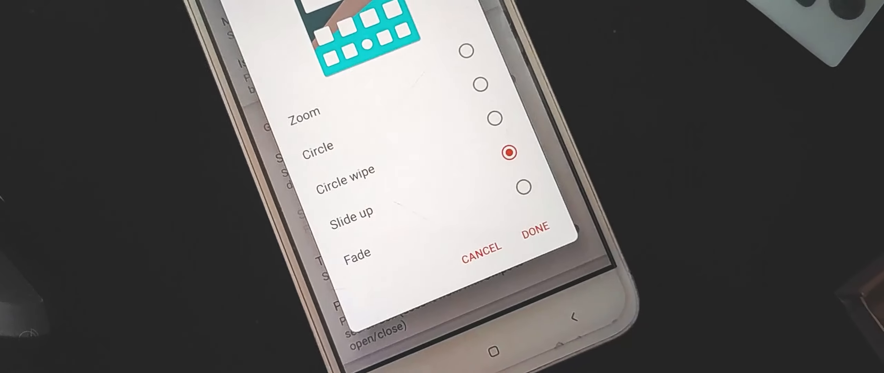
click(523, 187)
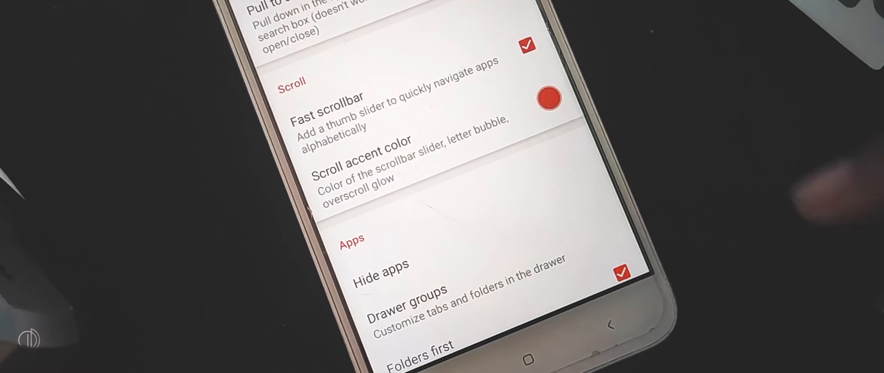
scroll(up, 3)
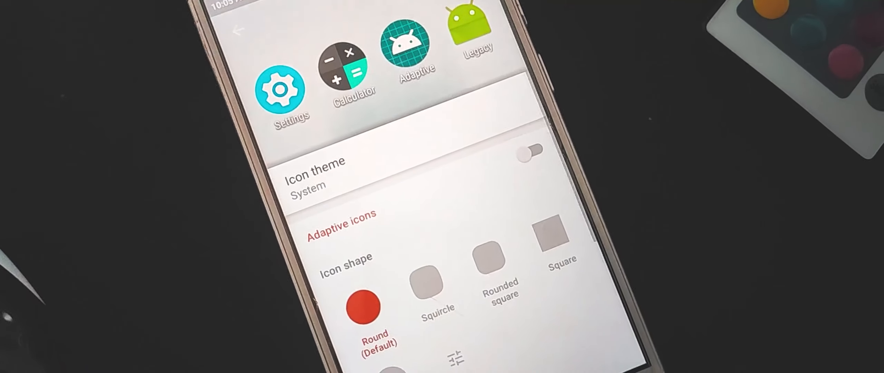
Step: Open the Icon theme chooser from Look & feel (System, Round shape)
click(316, 172)
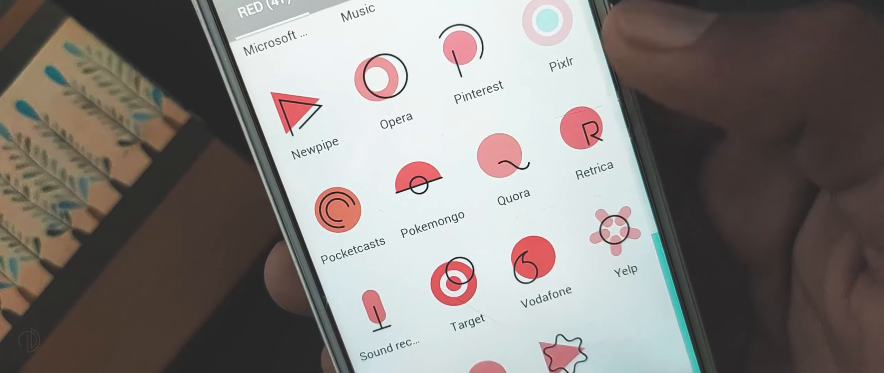
Step: Preview the Abstract pack's RED, GREEN and PURPLE icon tabs
scroll(up, 3)
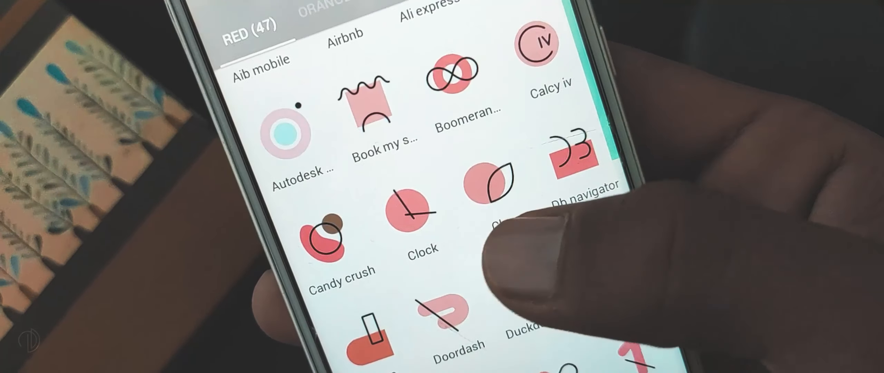
click(347, 11)
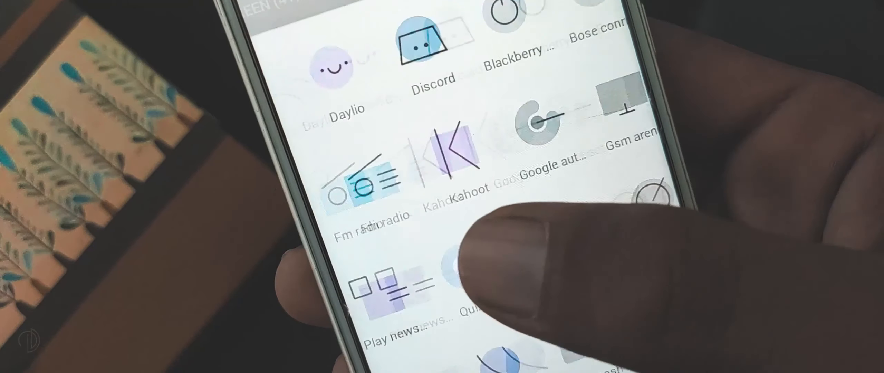
scroll(down, 3)
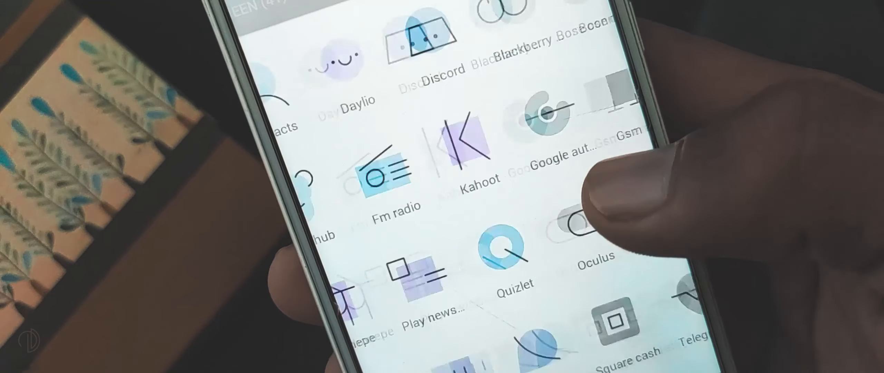
scroll(up, 3)
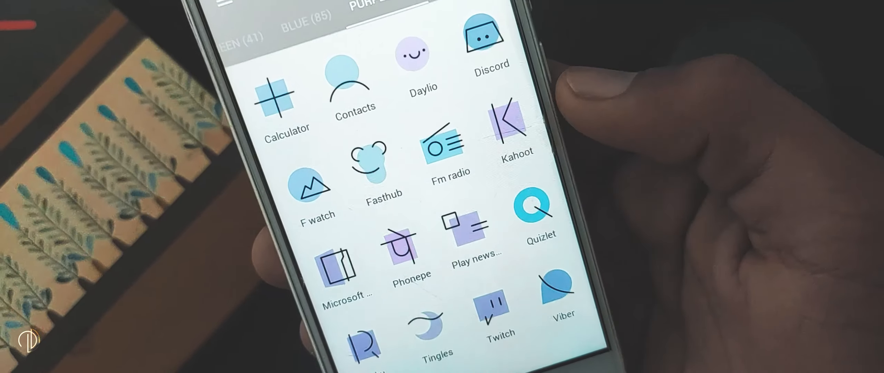
click(558, 299)
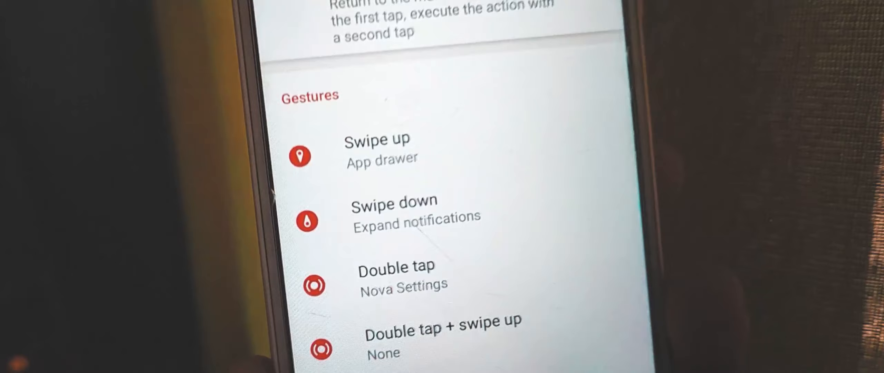
Step: Scroll the Gestures & inputs settings with swipe up, swipe down and double tap mappings
scroll(up, 3)
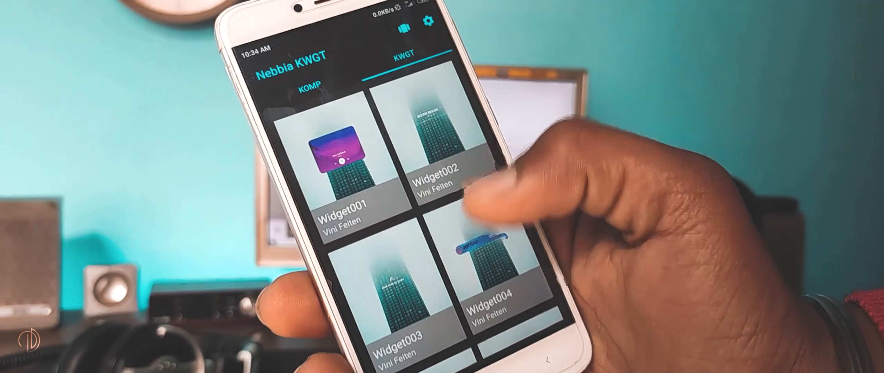
scroll(down, 3)
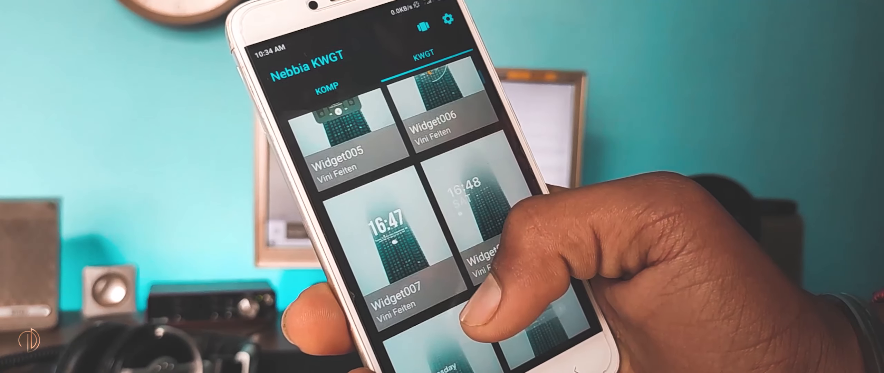
scroll(down, 3)
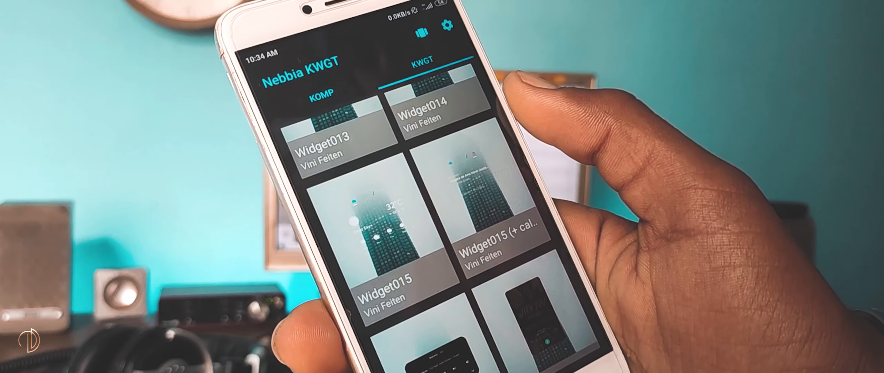
scroll(down, 3)
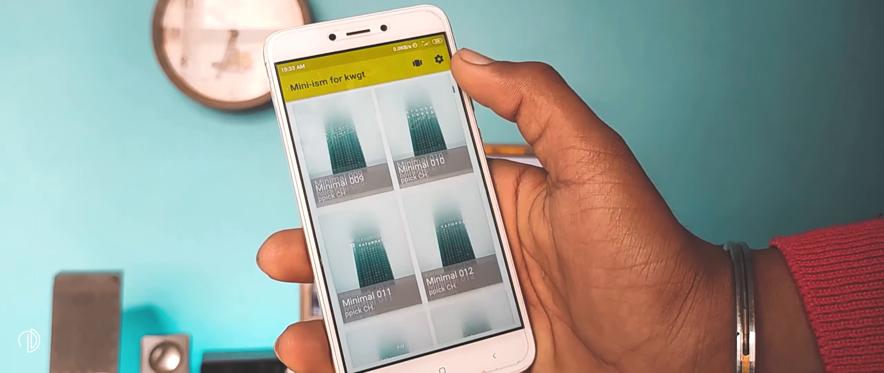
scroll(down, 3)
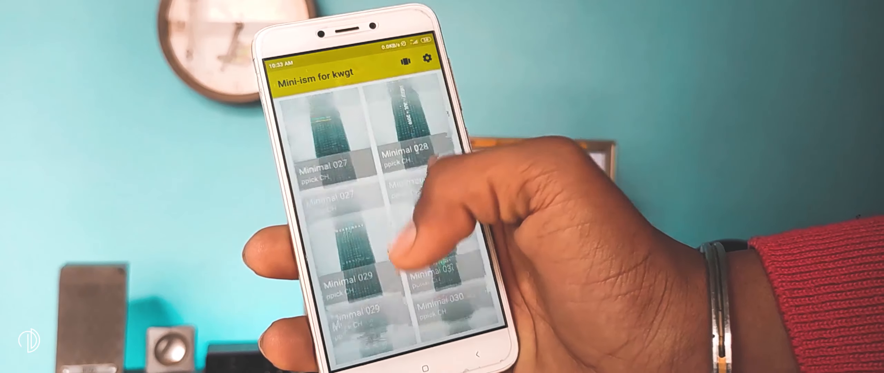
scroll(up, 3)
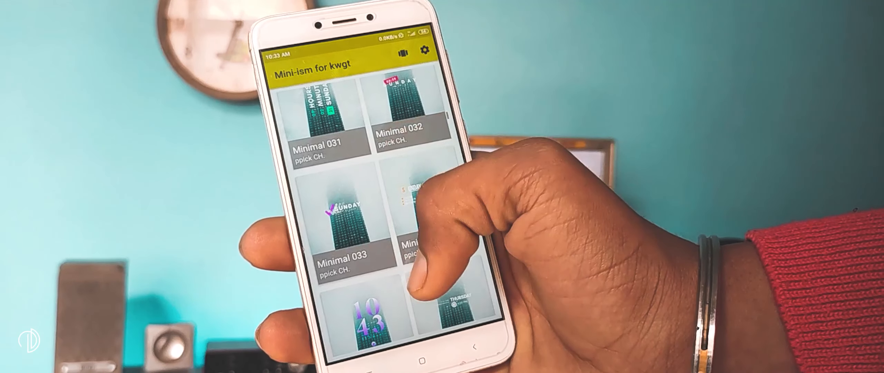